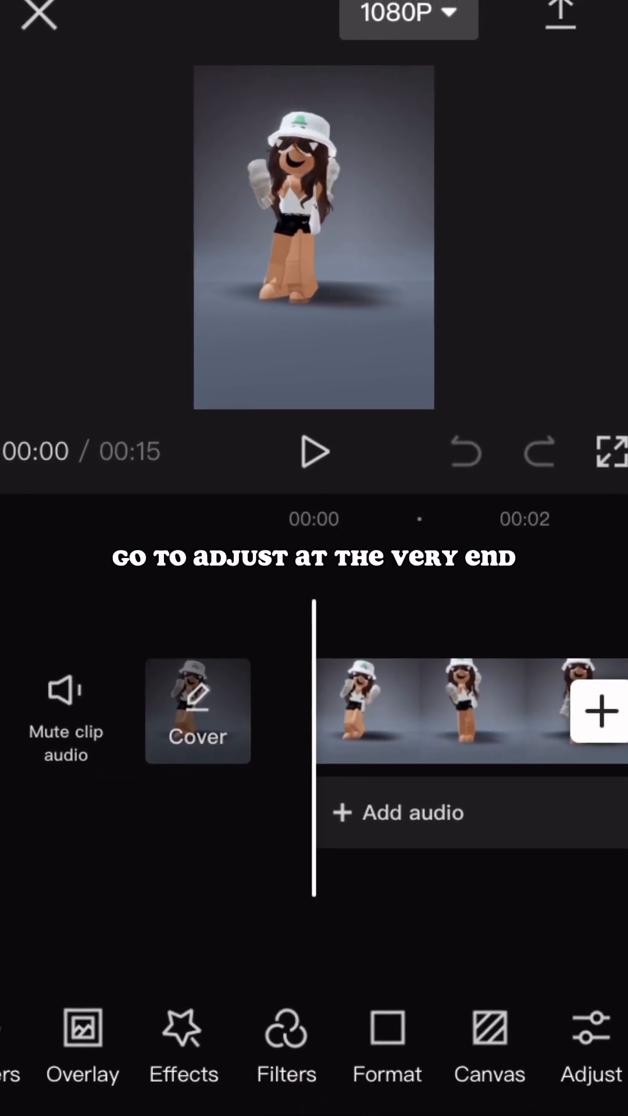
- Browse the Adjust panel's tools, then open the Graphs brightness curve editor
{"action": "left_click", "coordinate": [592, 1046]}
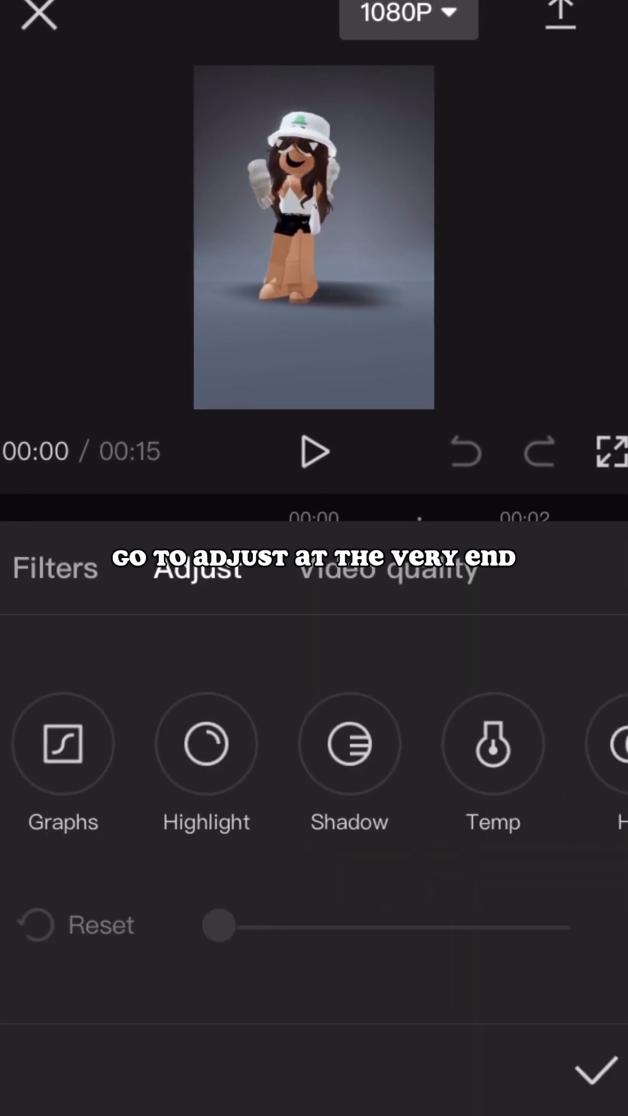
{"action": "scroll", "scroll_direction": "left", "scroll_amount": 3}
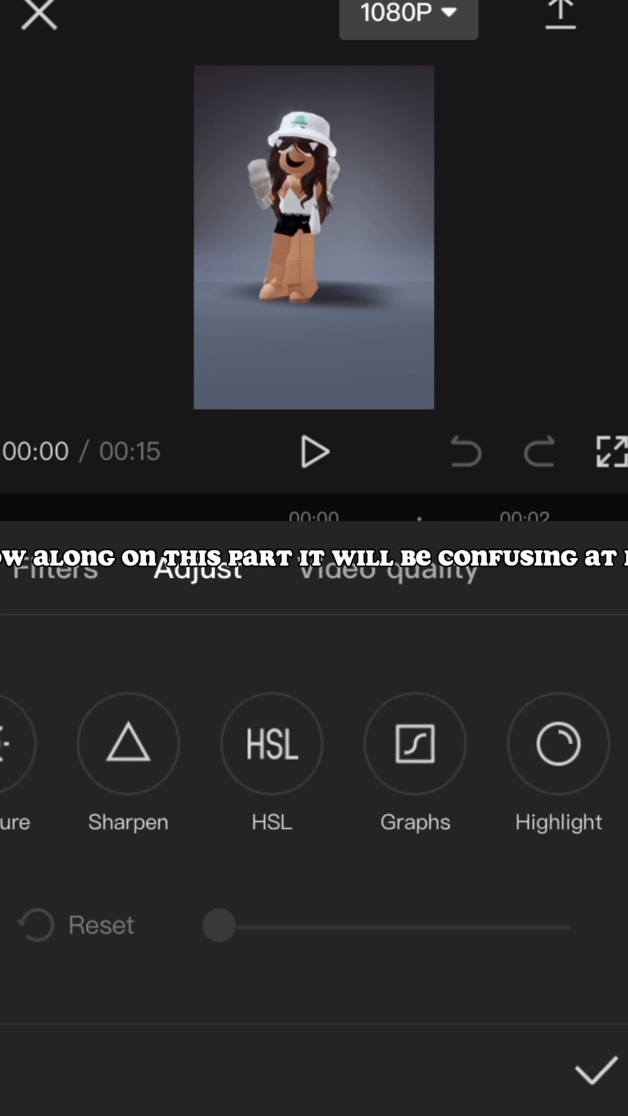
{"action": "left_click", "coordinate": [33, 1023]}
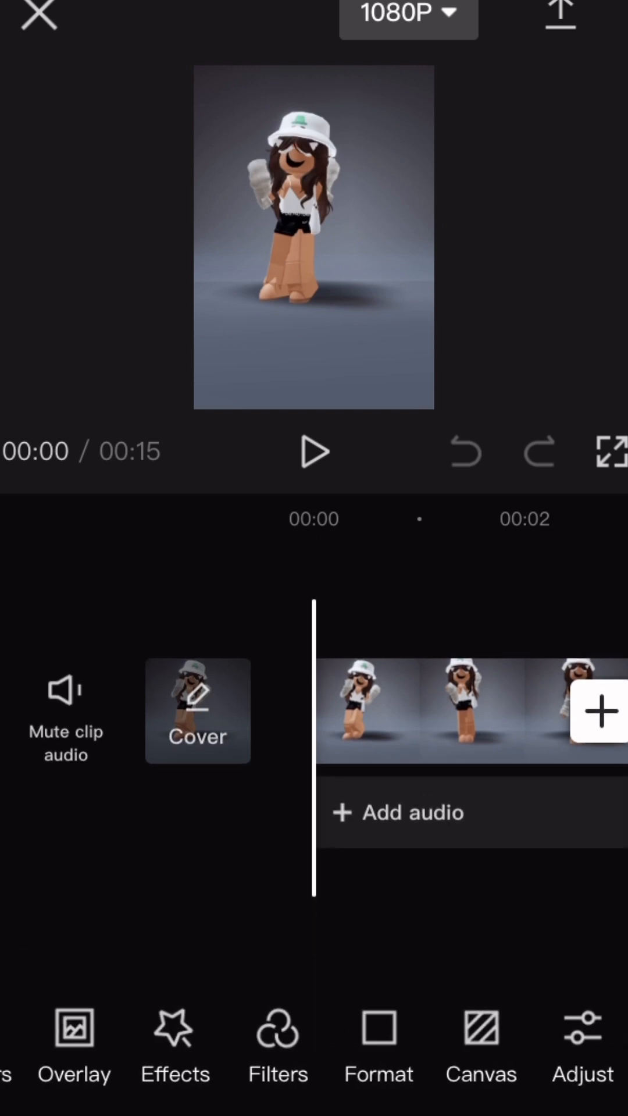
{"action": "left_click", "coordinate": [581, 1046]}
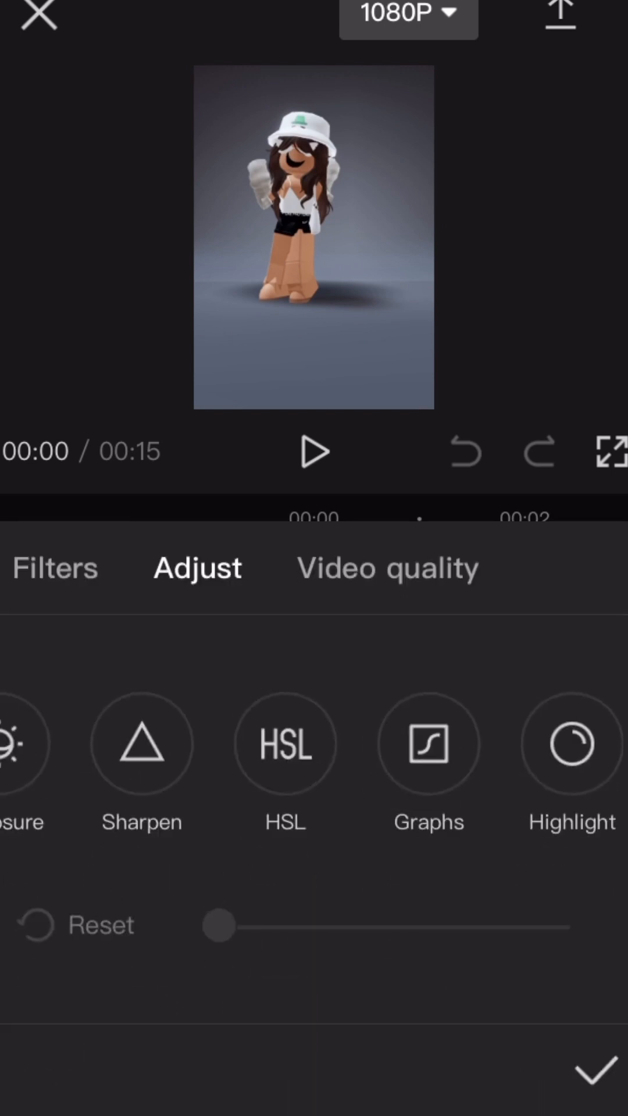
{"action": "left_click", "coordinate": [428, 743]}
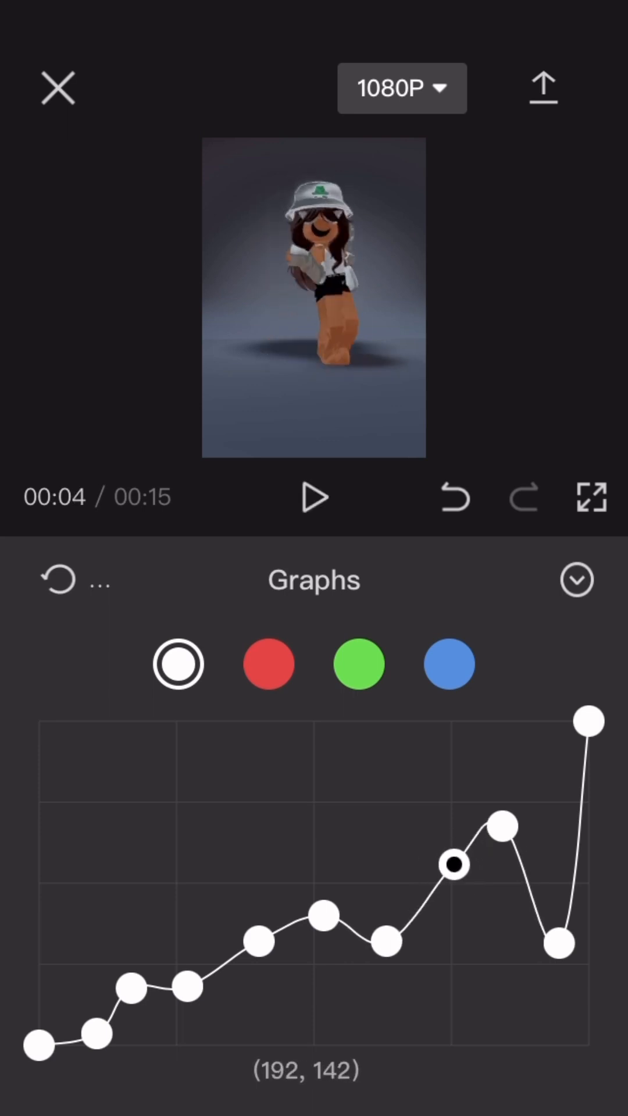
- Add and nudge points near the curve's upper bumps, then close the Graphs editor
{"action": "left_click", "coordinate": [313, 498]}
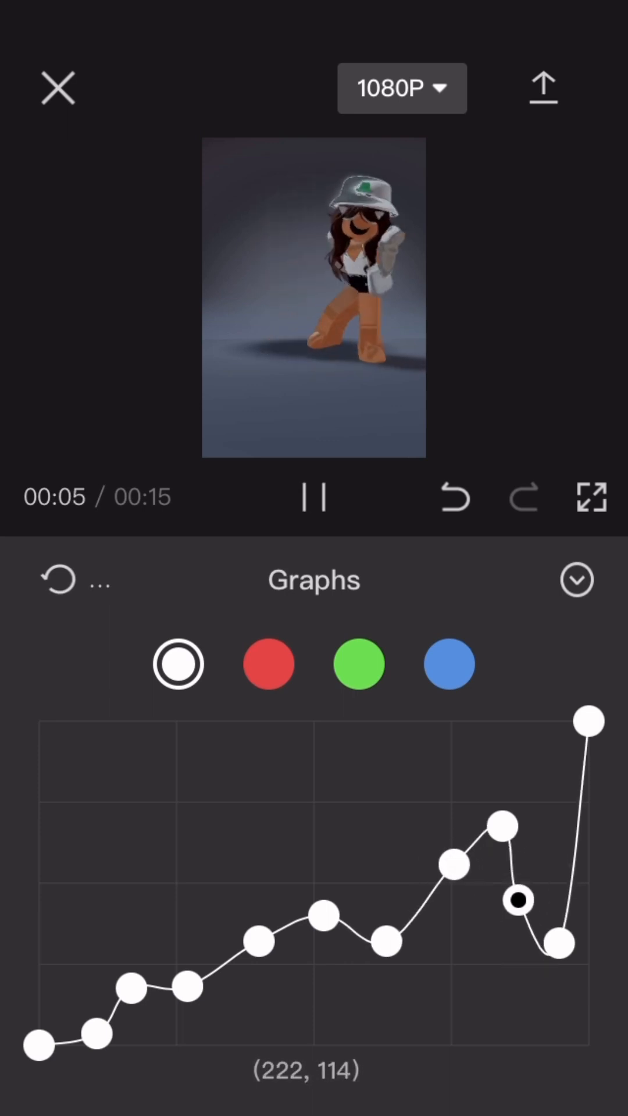
{"action": "left_click", "coordinate": [313, 498]}
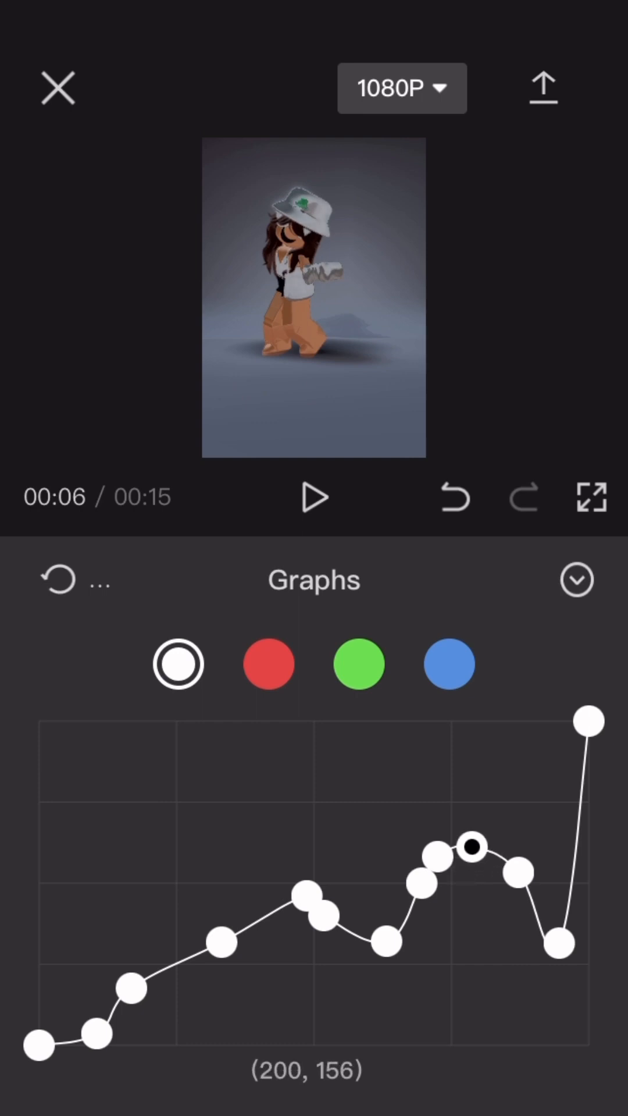
{"action": "left_click", "coordinate": [314, 496]}
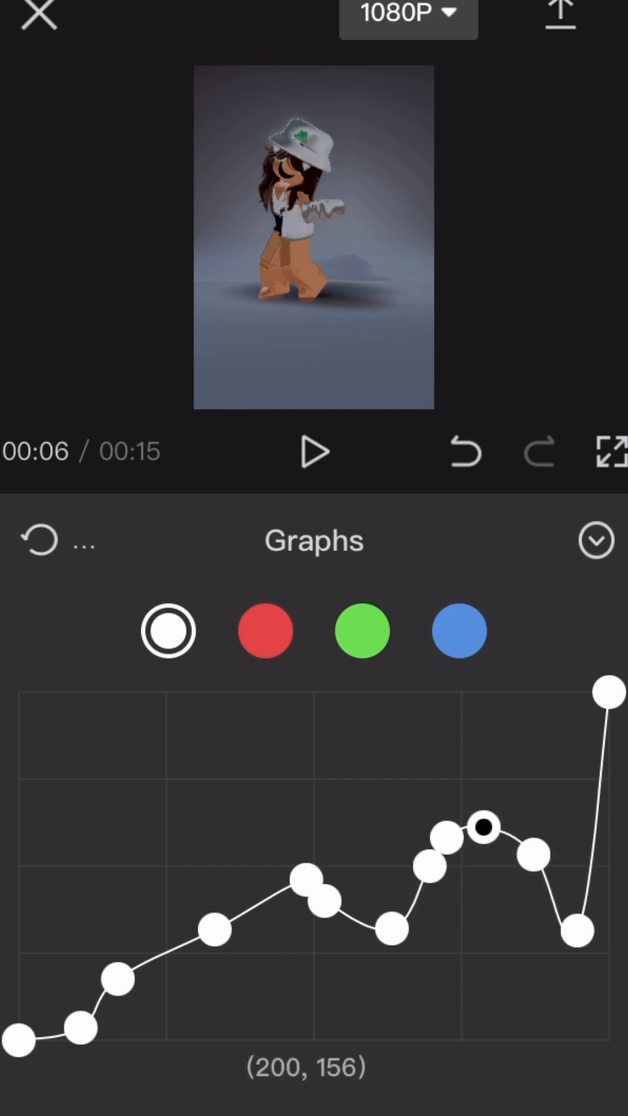
{"action": "left_click", "coordinate": [315, 451]}
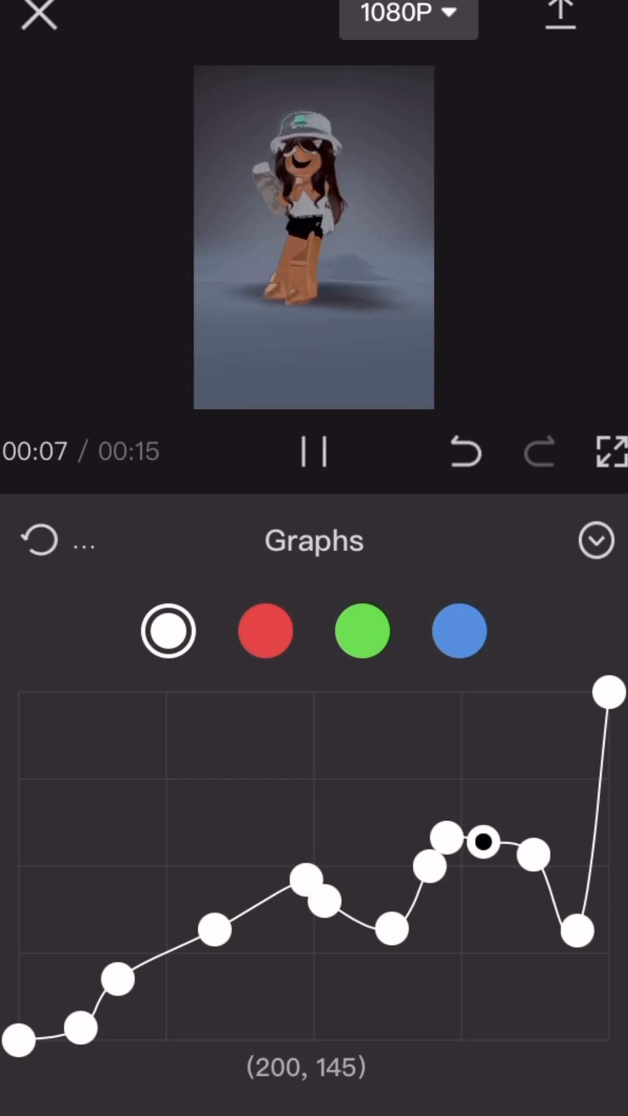
{"action": "left_click", "coordinate": [595, 541]}
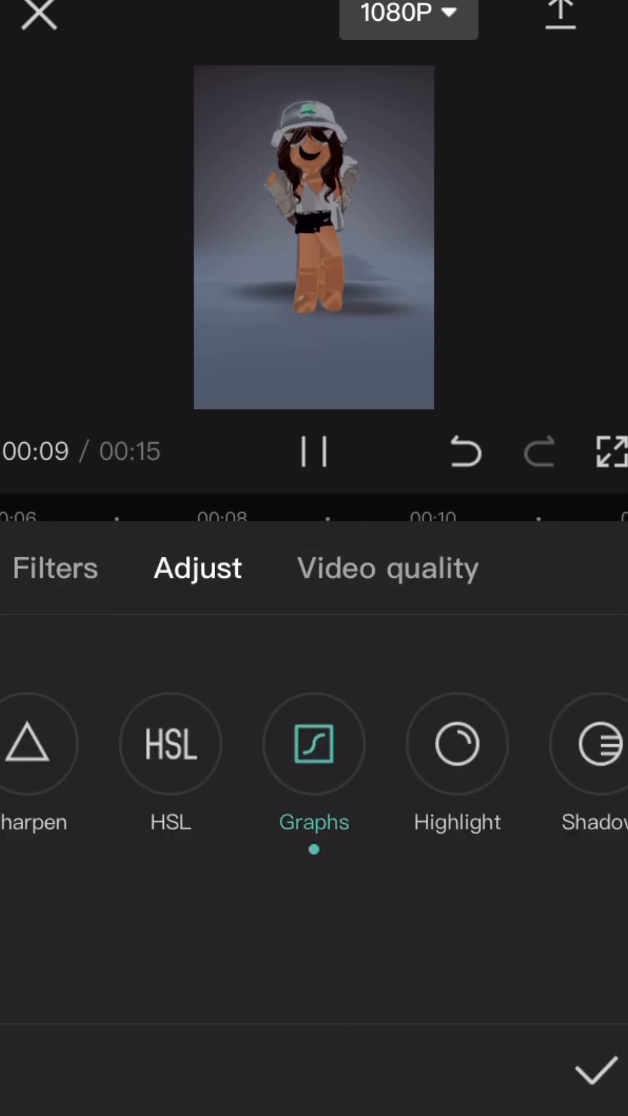
- Confirm the colour adjustments and select the dance clip on the main timeline
{"action": "left_click", "coordinate": [597, 1072]}
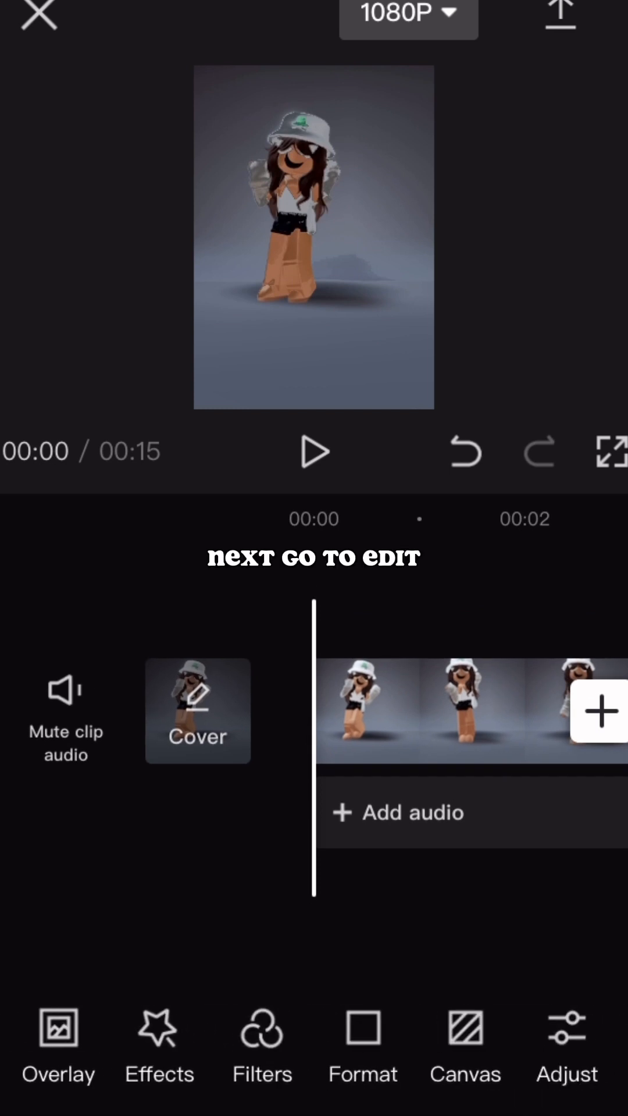
{"action": "scroll", "scroll_direction": "left", "scroll_amount": 3}
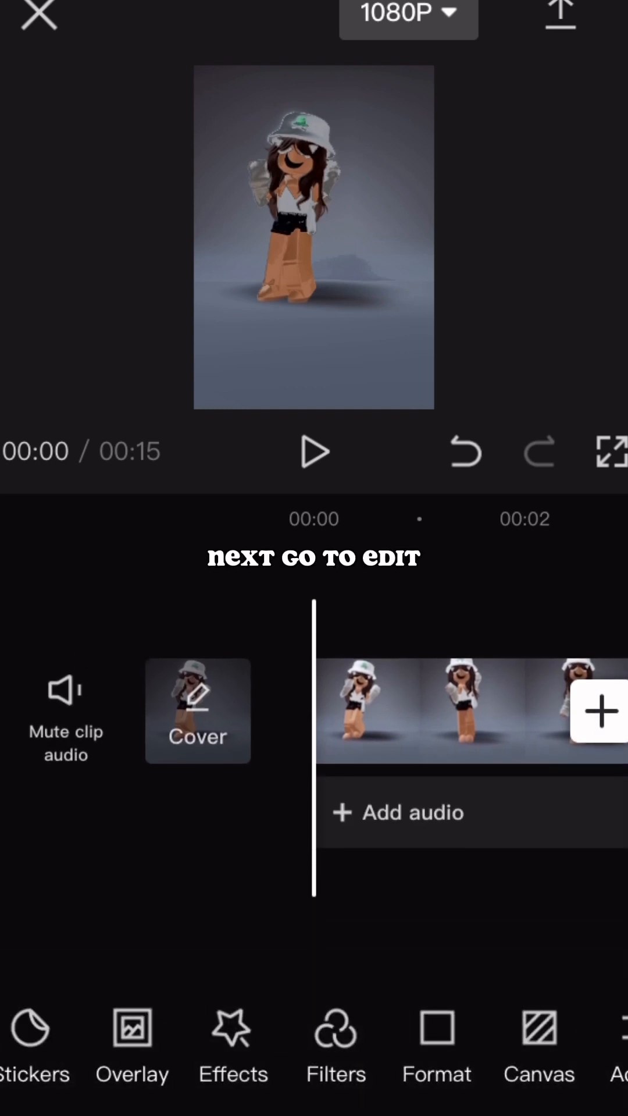
{"action": "left_click", "coordinate": [463, 710]}
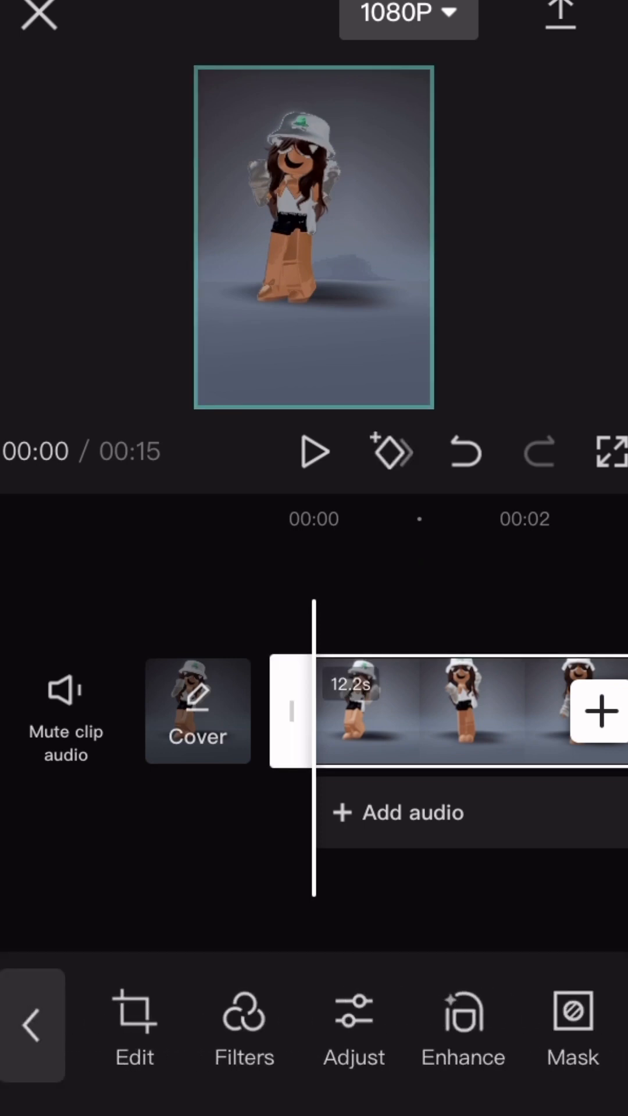
- Shorten the project from 15 to 13 seconds and return playback to the start
{"action": "scroll", "scroll_direction": "left", "scroll_amount": 3}
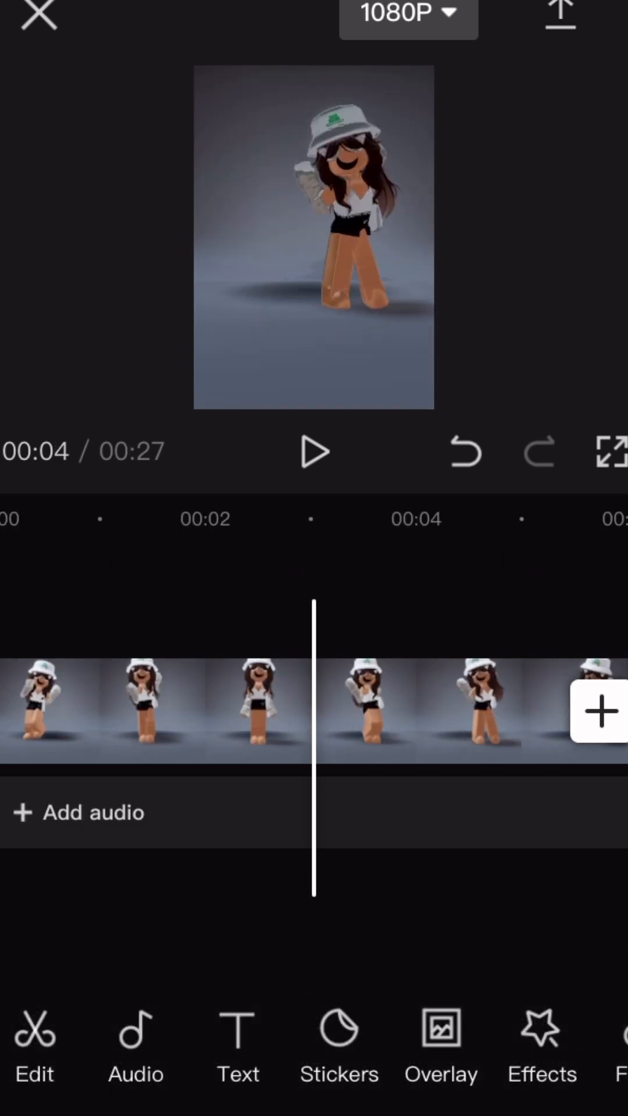
{"action": "scroll", "scroll_direction": "left", "scroll_amount": 3}
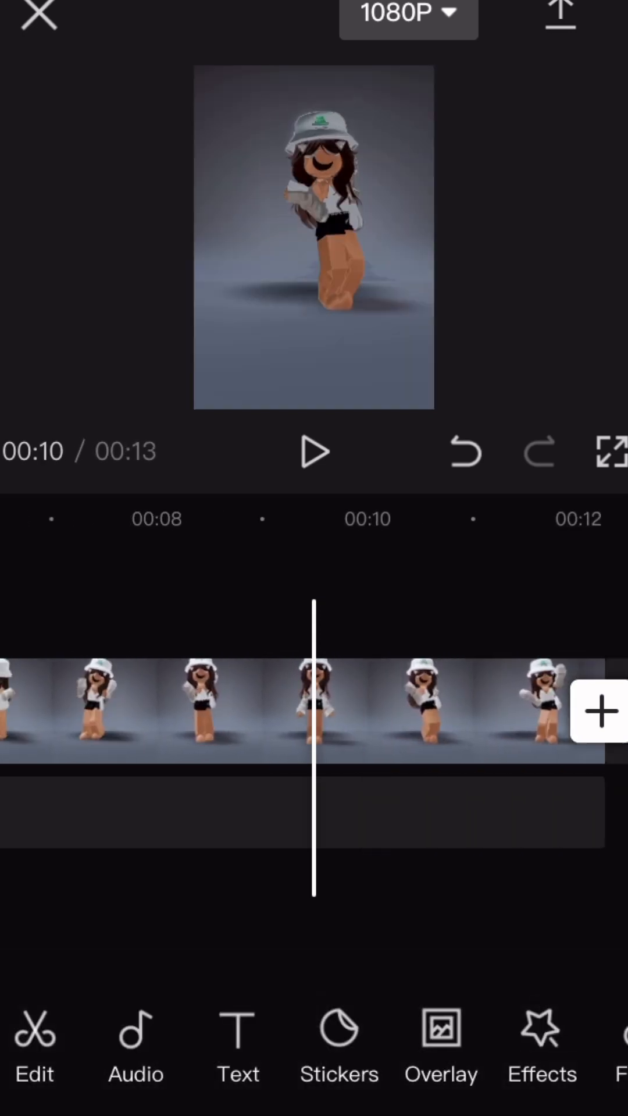
{"action": "left_click", "coordinate": [313, 451]}
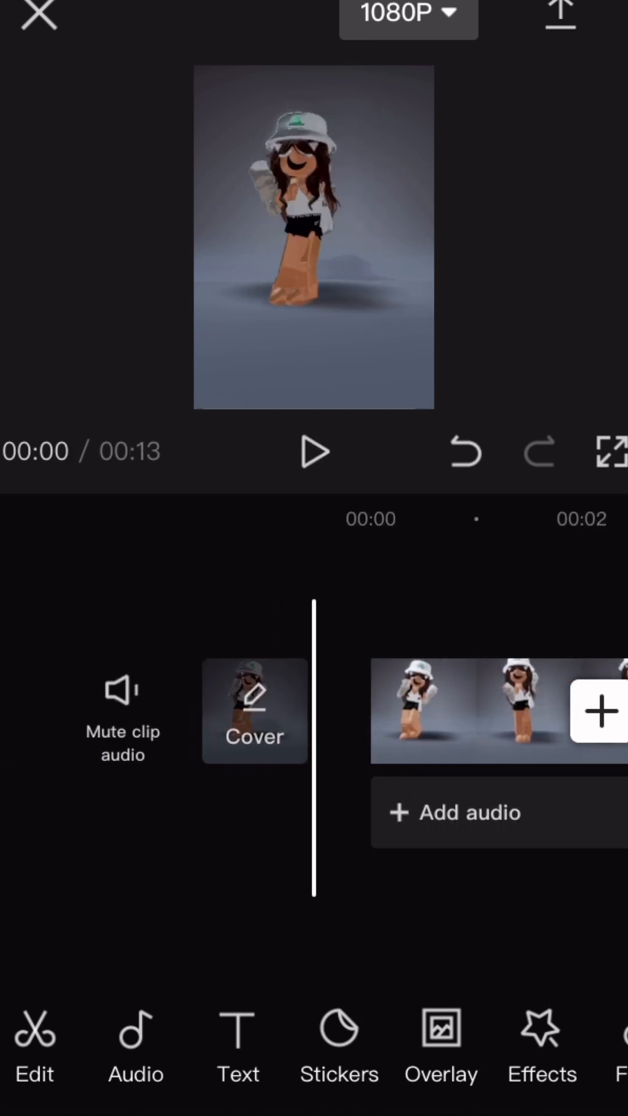
- Duplicate the dance clip and move the 12.2-second copy to an overlay track at 00:00
{"action": "scroll", "scroll_direction": "right", "scroll_amount": 3}
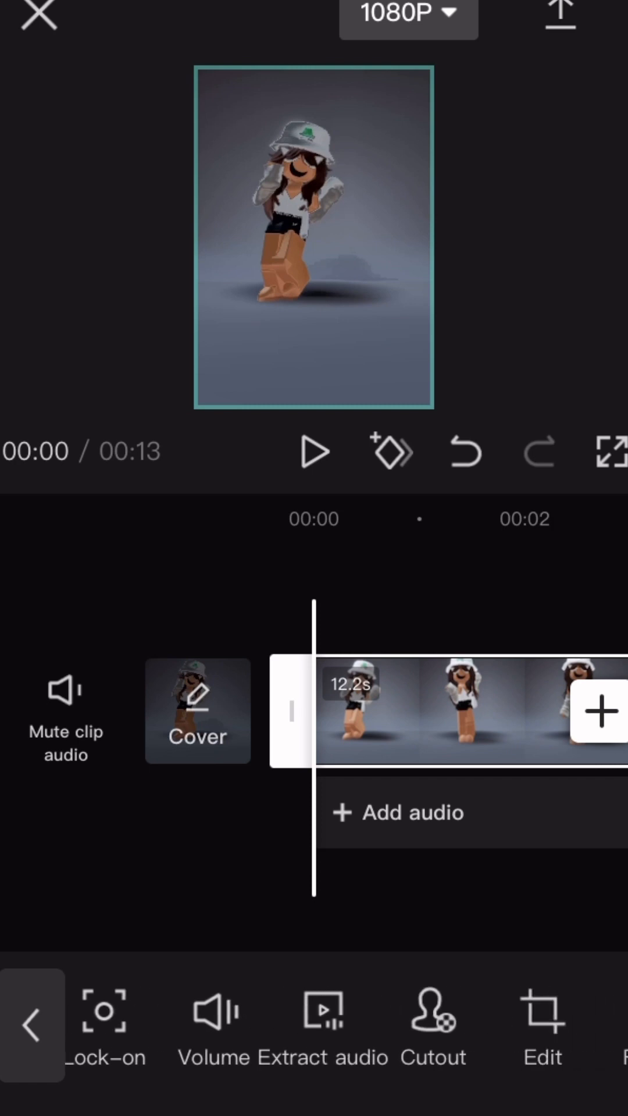
{"action": "scroll", "scroll_direction": "left", "scroll_amount": 3}
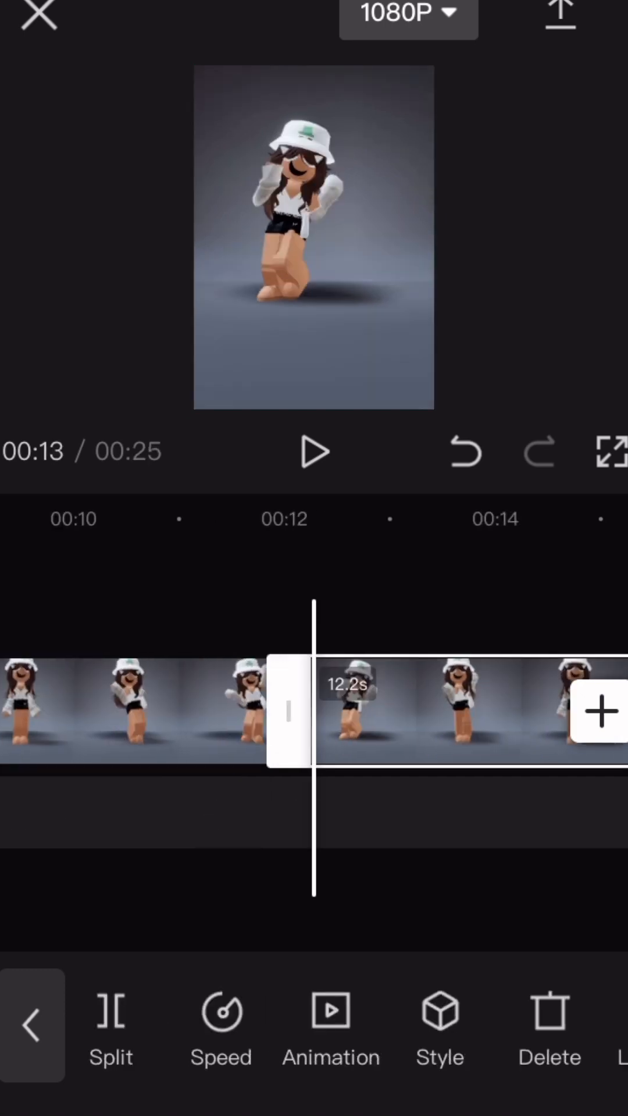
{"action": "scroll", "scroll_direction": "left", "scroll_amount": 3}
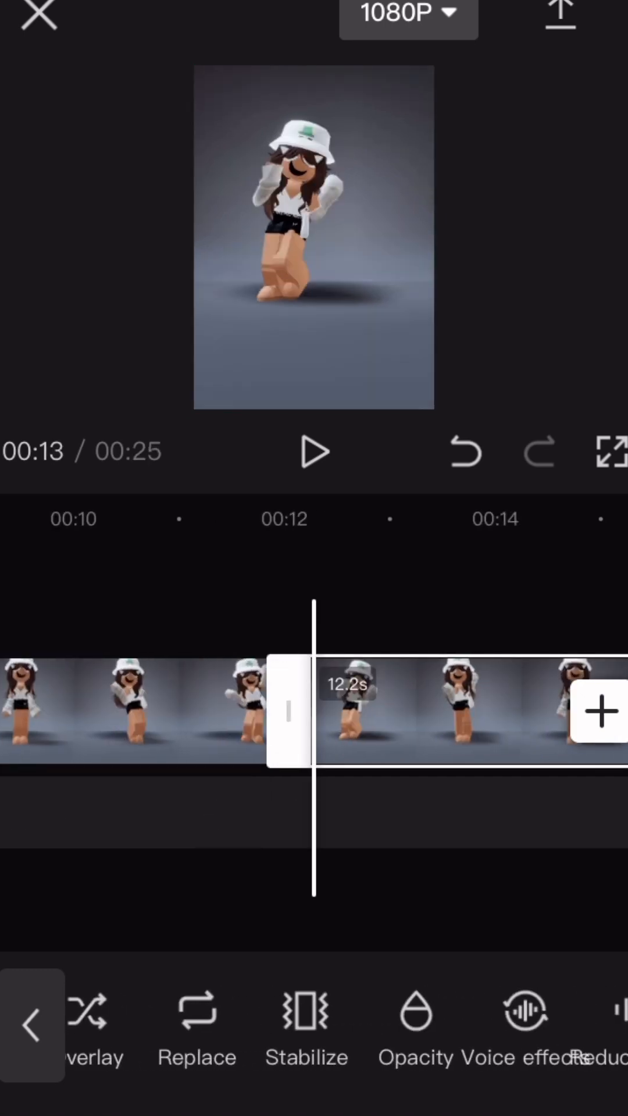
{"action": "scroll", "scroll_direction": "left", "scroll_amount": 3}
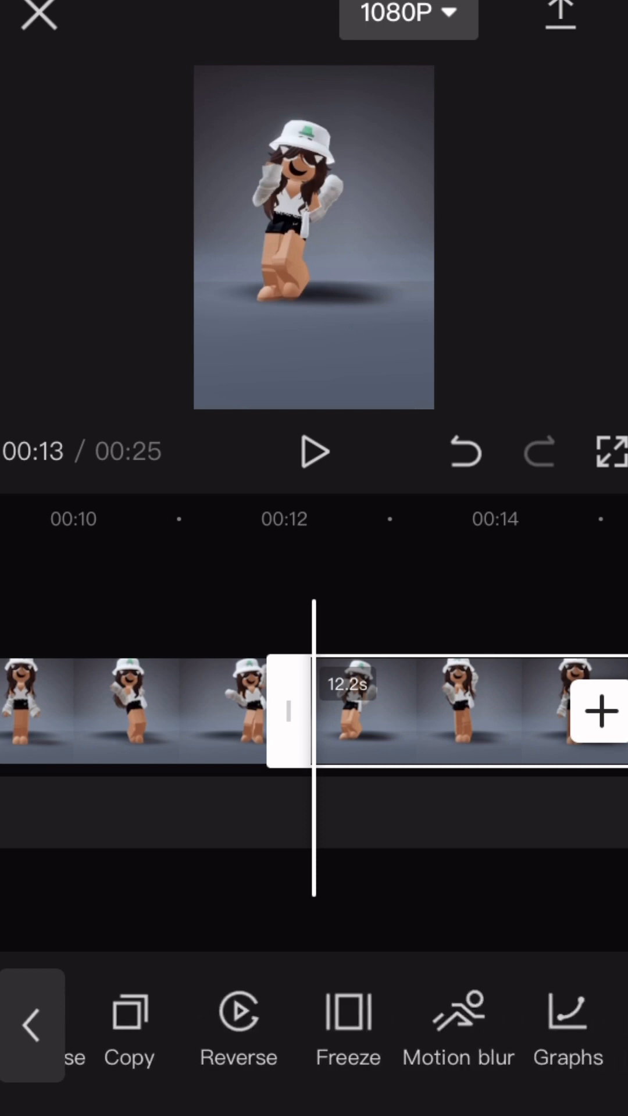
{"action": "scroll", "scroll_direction": "left", "scroll_amount": 3}
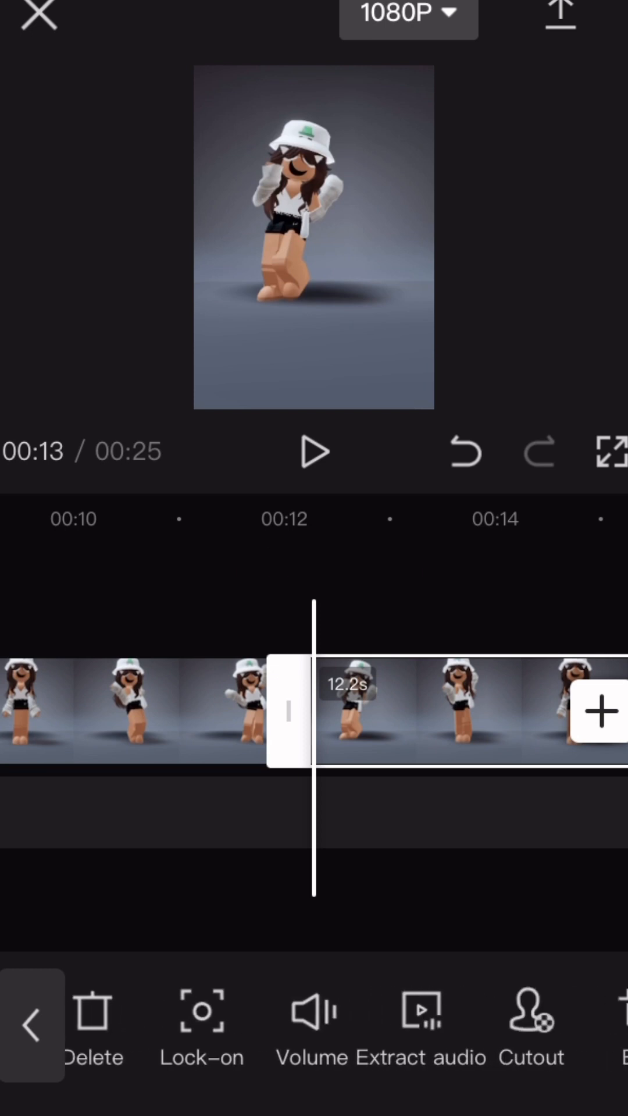
{"action": "scroll", "scroll_direction": "left", "scroll_amount": 3}
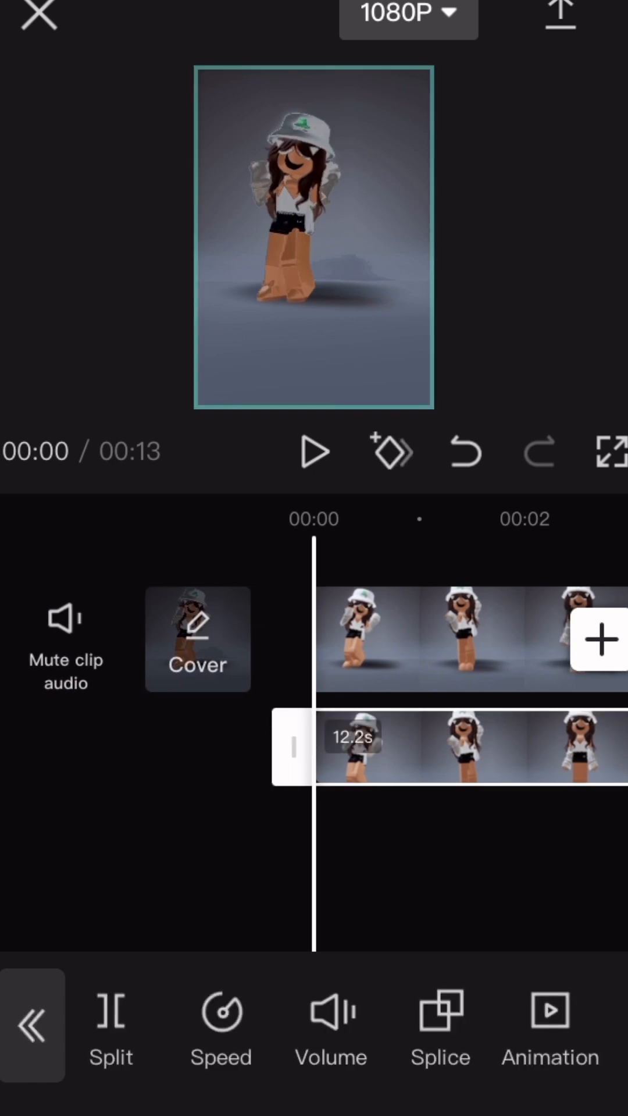
- Crop the overlay copy to a shorter frame and confirm the crop
{"action": "scroll", "scroll_direction": "left", "scroll_amount": 3}
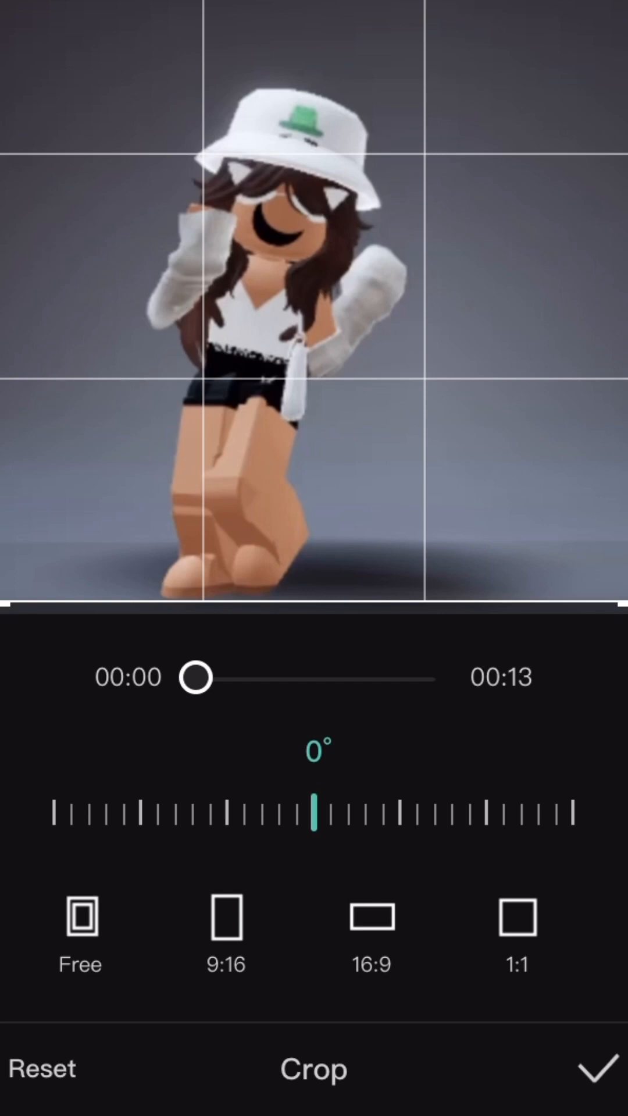
{"action": "left_click", "coordinate": [598, 1069]}
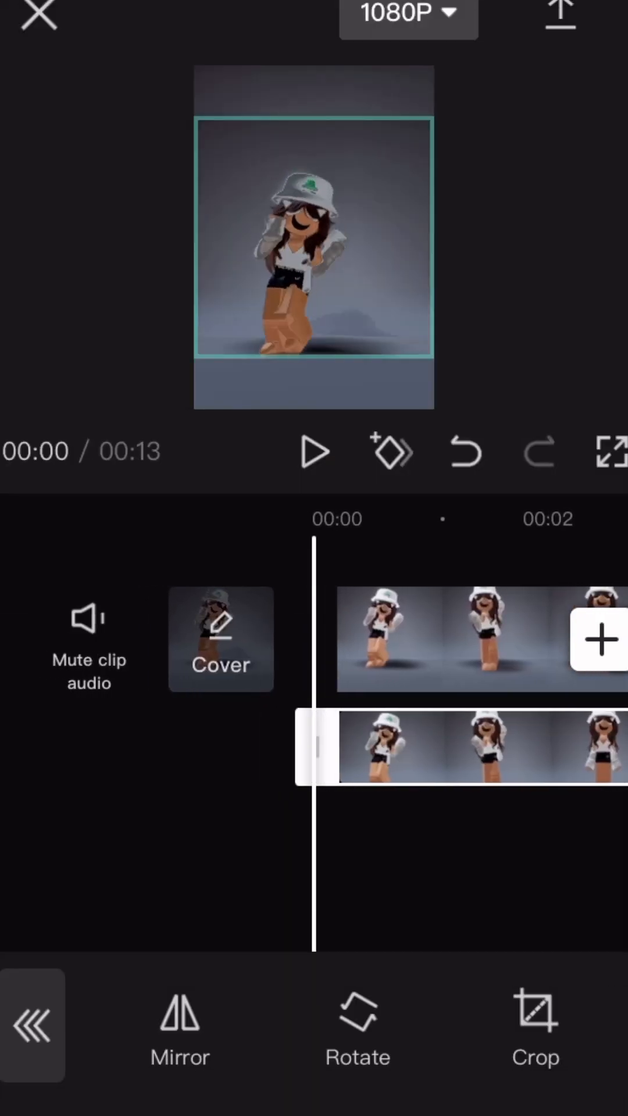
- Rotate the overlay upside down, mirror it, and drag it beneath the dancer's feet
{"action": "left_click", "coordinate": [358, 1024]}
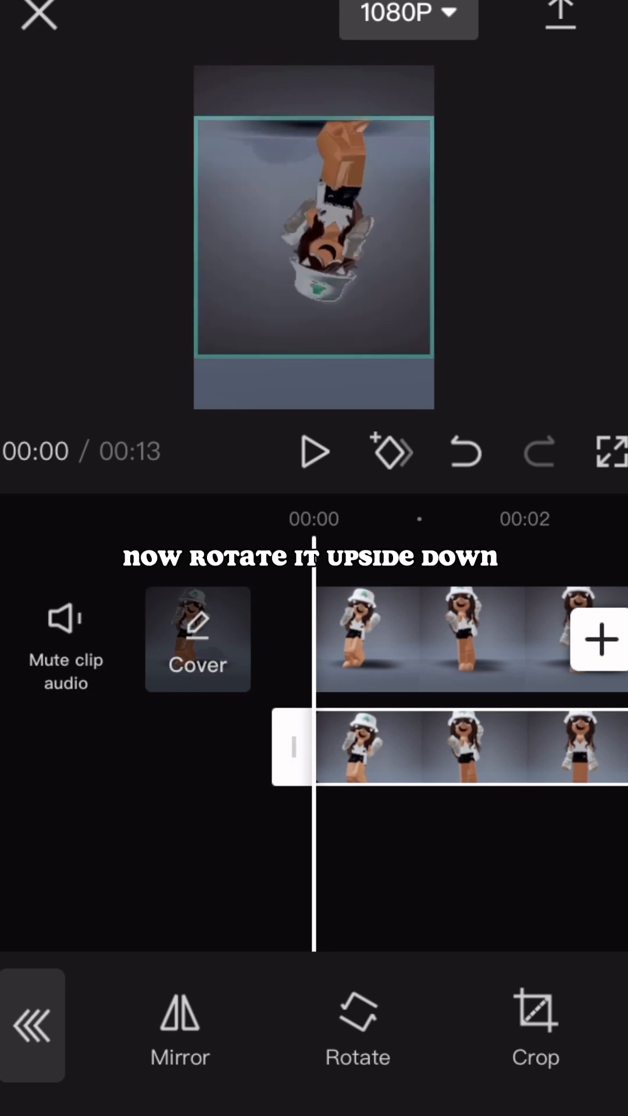
{"action": "left_click", "coordinate": [180, 1027]}
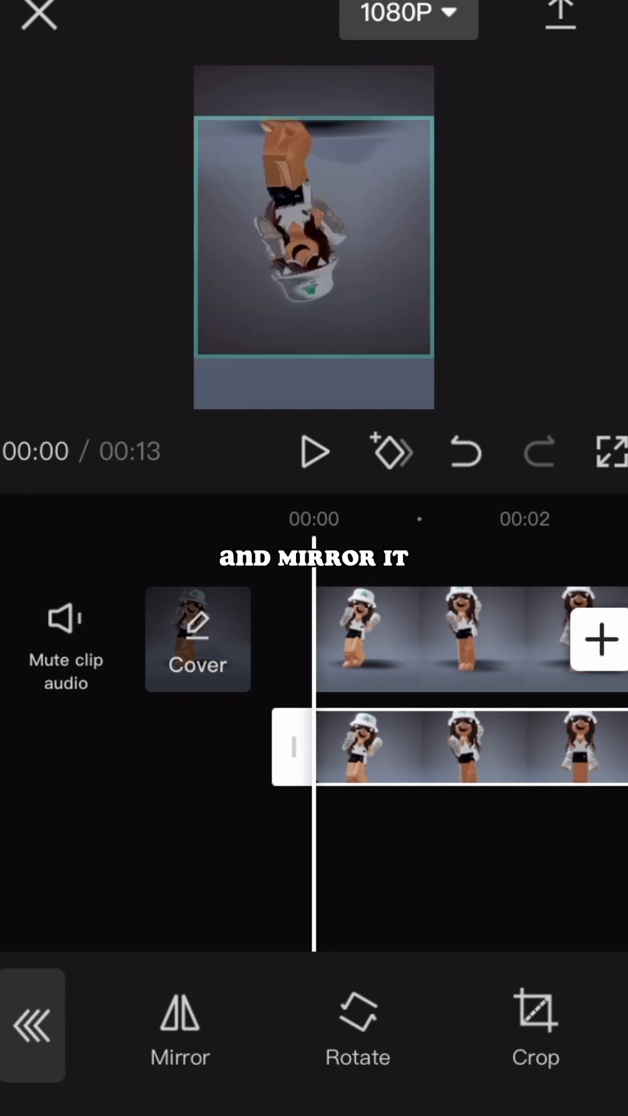
{"action": "left_click", "coordinate": [180, 1023]}
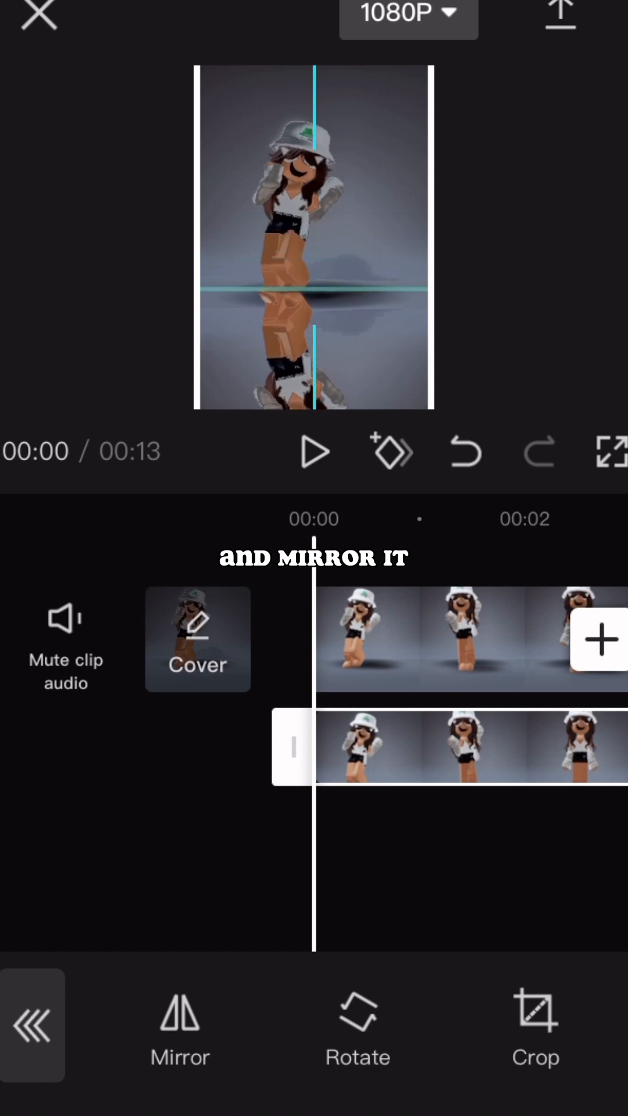
{"action": "left_click", "coordinate": [180, 1025]}
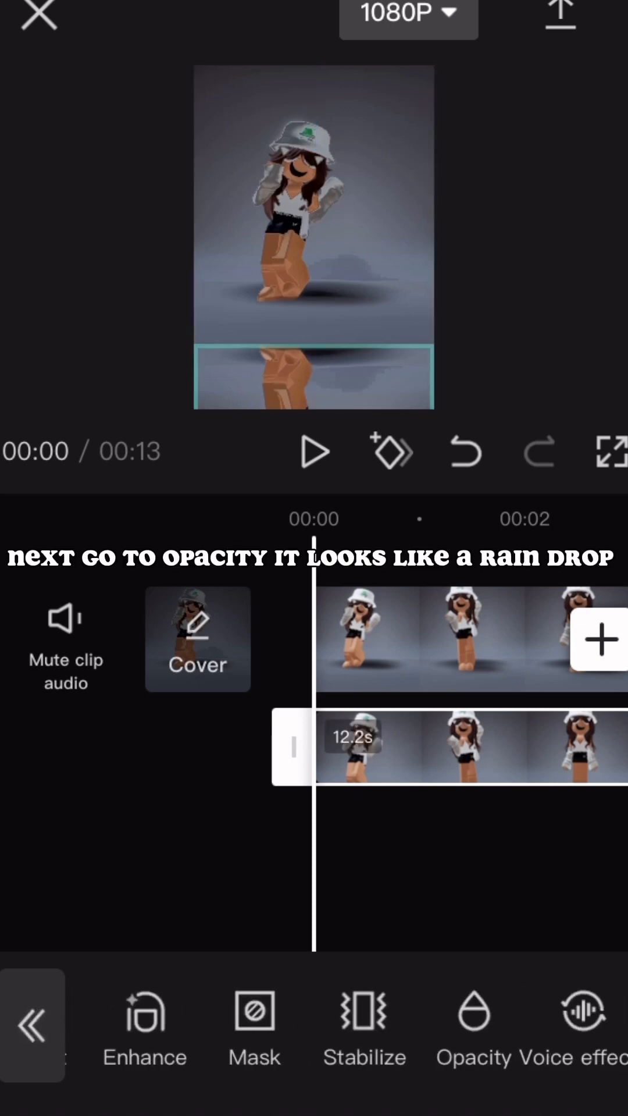
- Set the reflection overlay's opacity to 24, then play back the clip
{"action": "left_click", "coordinate": [472, 1013]}
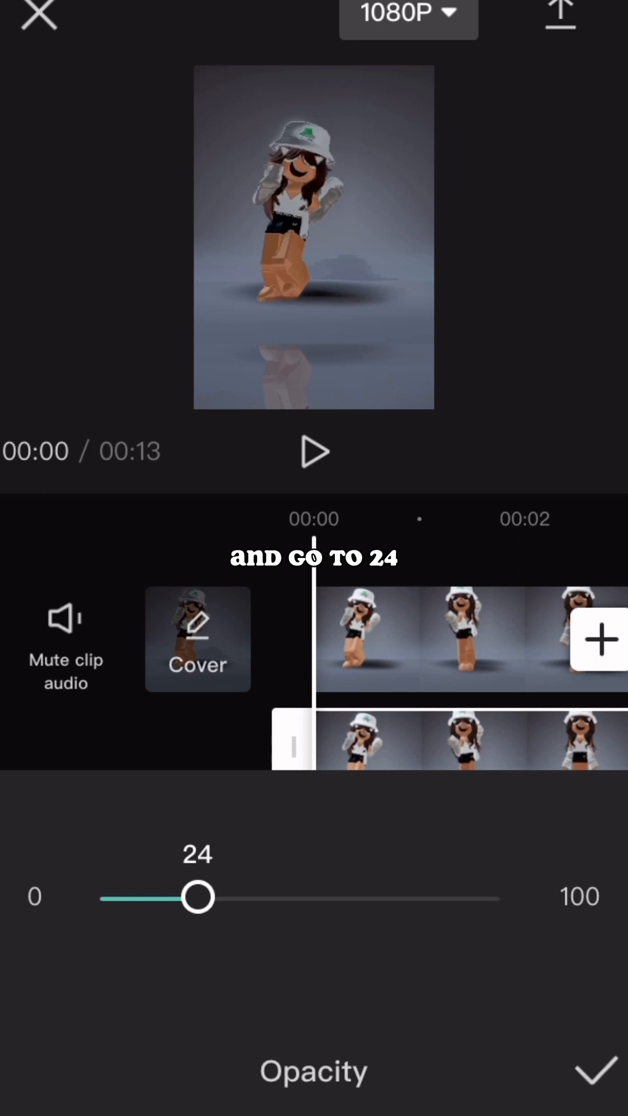
{"action": "left_click", "coordinate": [600, 1071]}
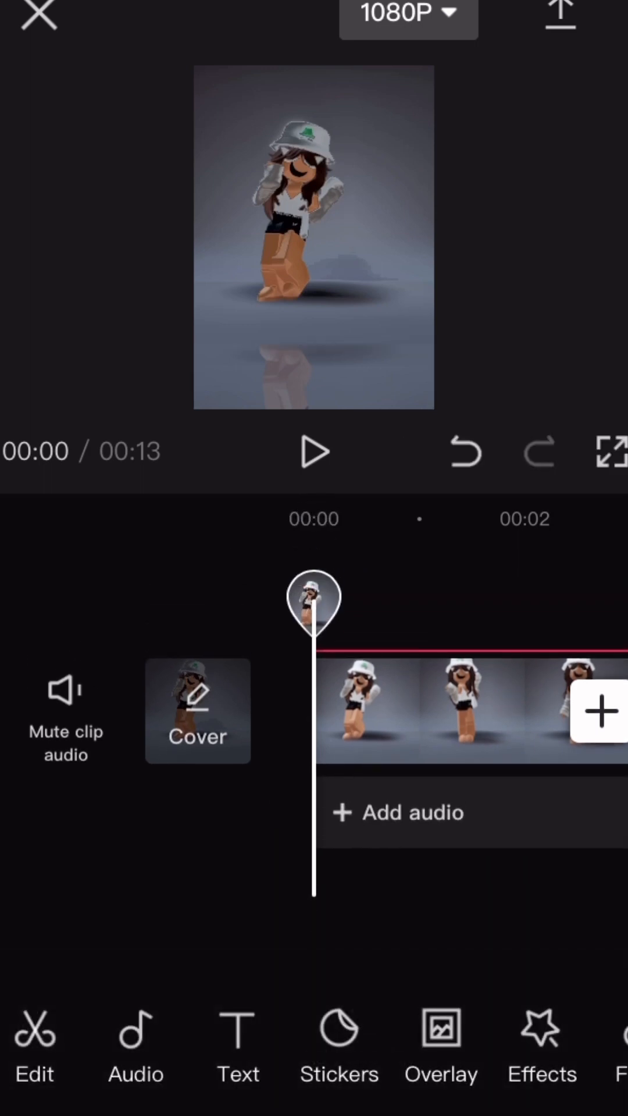
{"action": "left_click", "coordinate": [314, 451]}
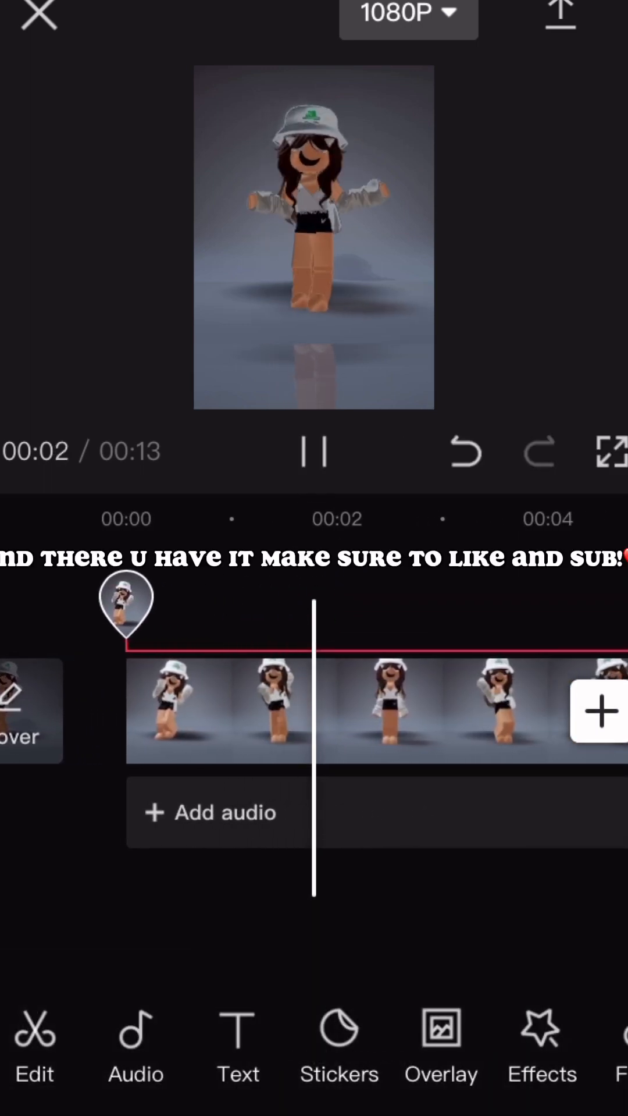